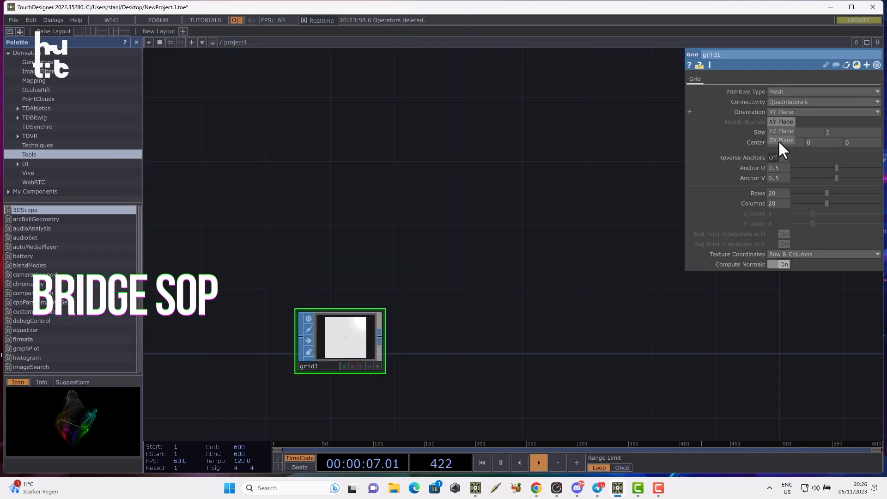
Step: Make grid1 a 1.3-size NURBS surface on the ZX plane and show it in a right-hand Geometry Viewer pane
click(781, 140)
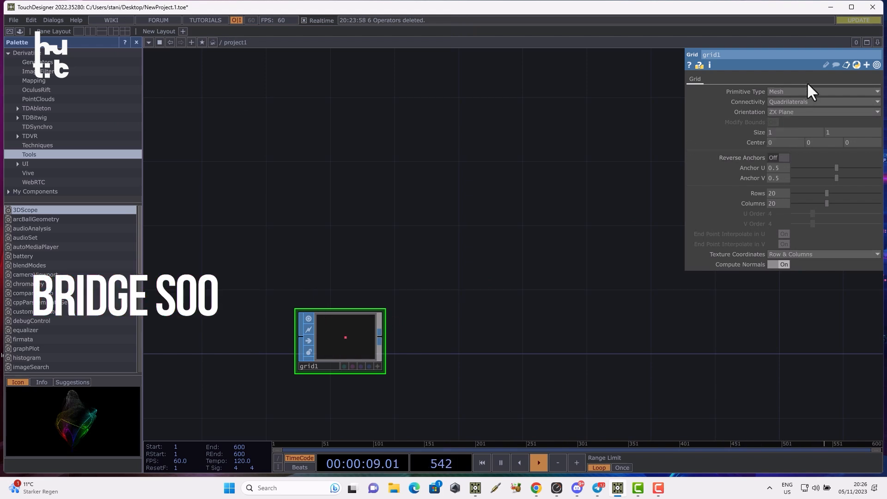
click(820, 91)
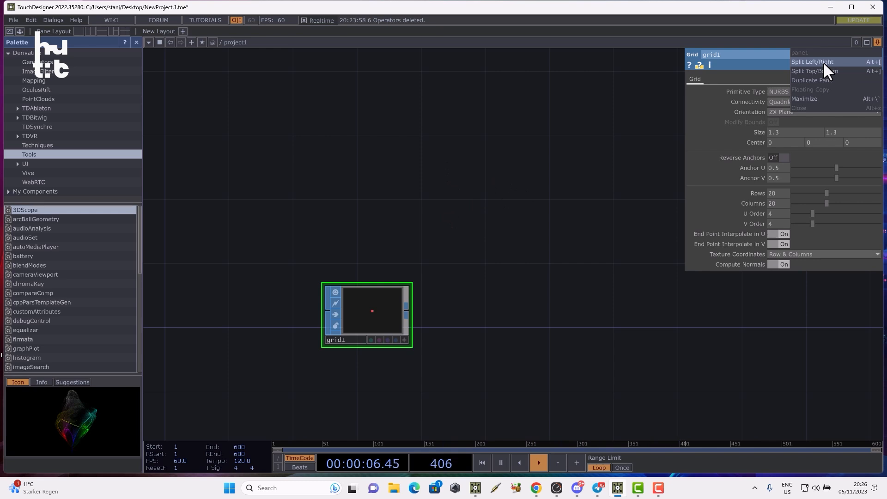
click(813, 61)
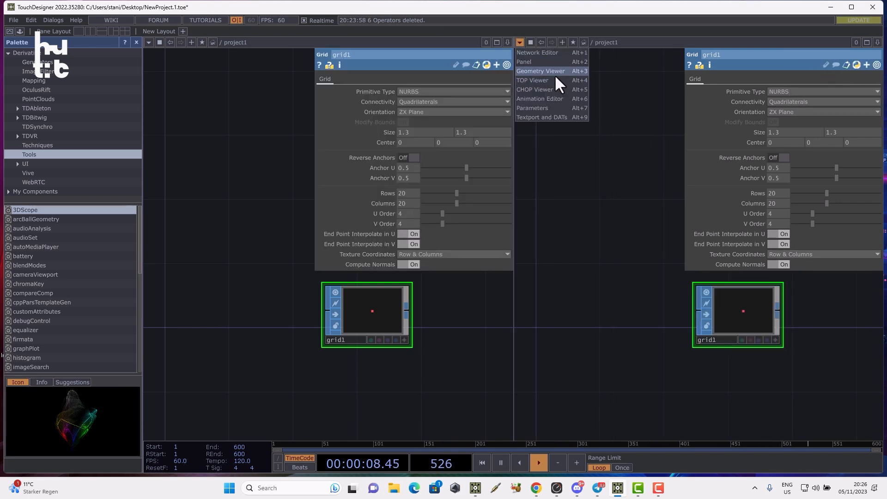
click(541, 71)
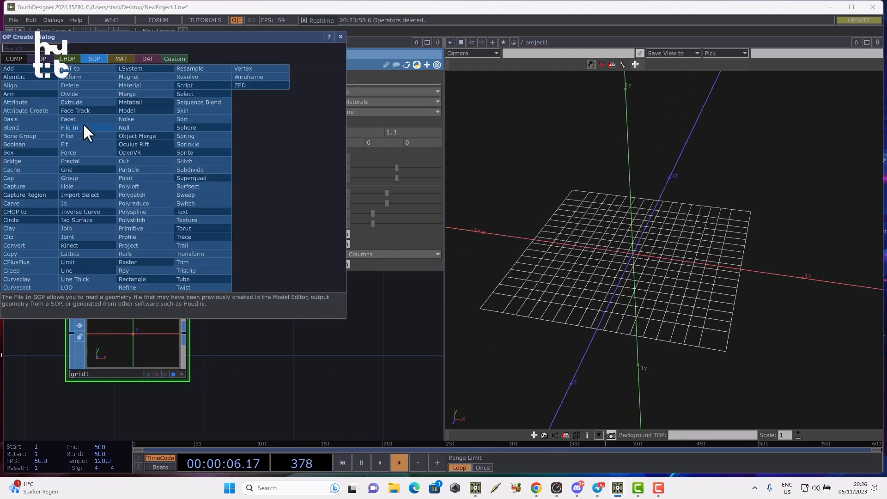
mouse_move(8, 228)
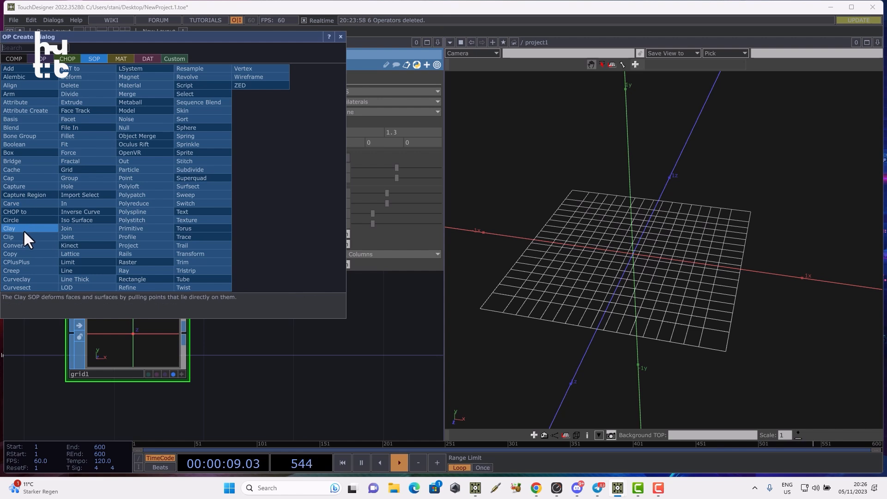
Step: Add a Circle SOP set to NURBS Curve for projection onto the grid
click(11, 220)
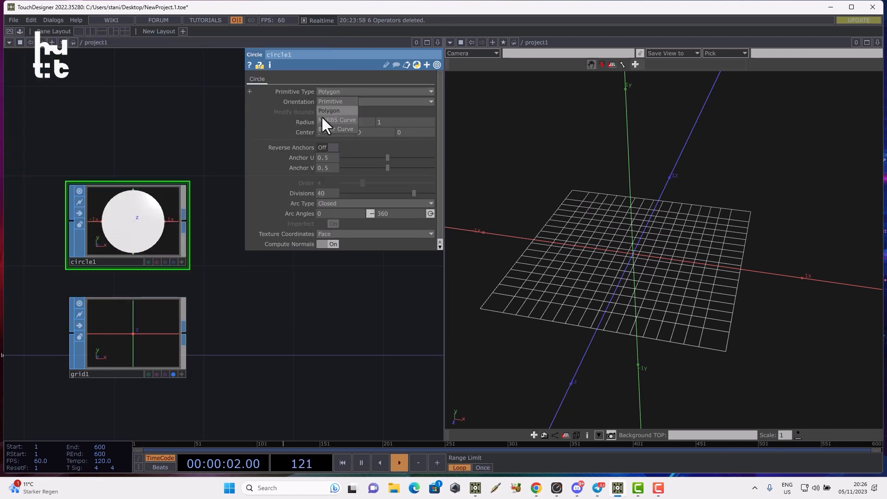
click(338, 120)
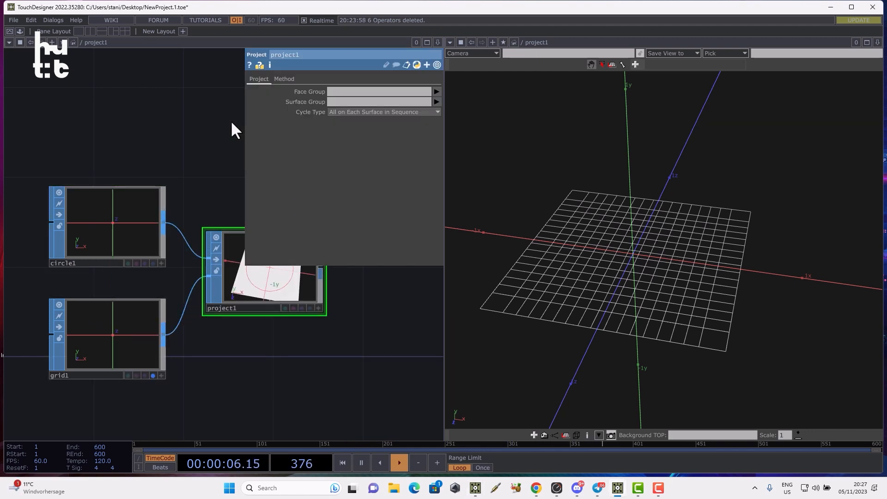
Step: Set project1's Method to Parametrically so the circle maps onto the grid surface
click(284, 79)
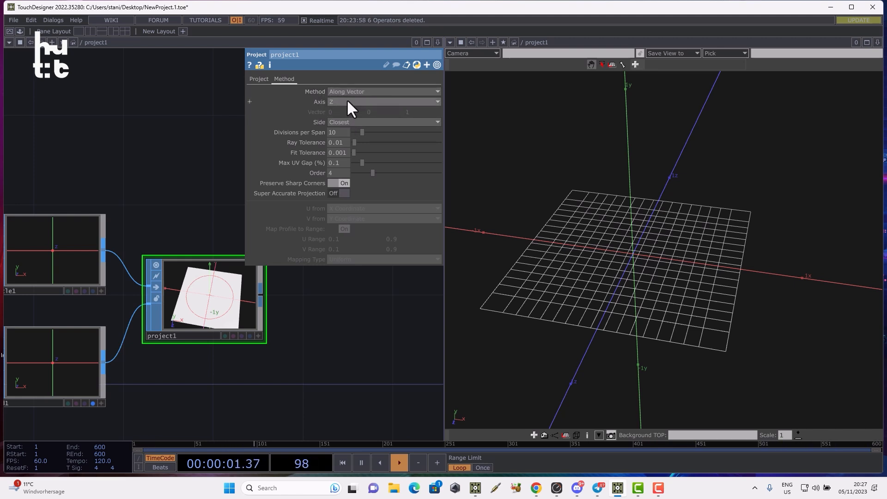
click(383, 91)
text(tr)
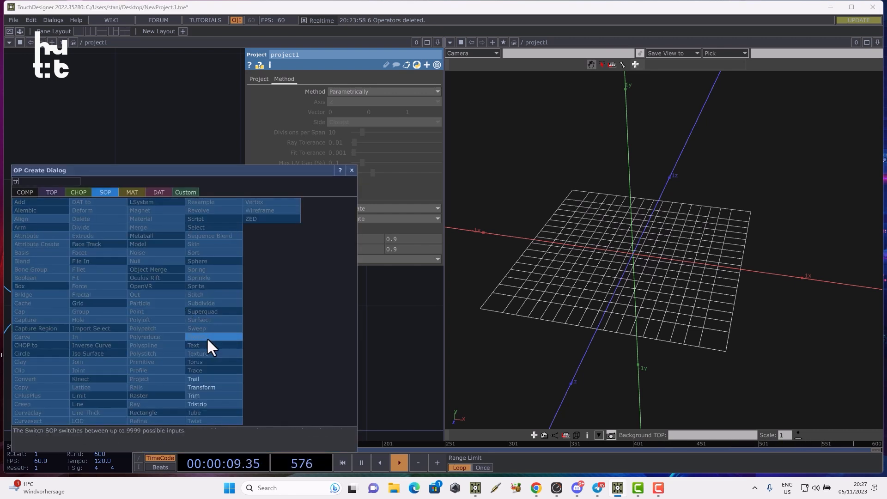
Step: Add a Trim SOP after project1 to cut the circular hole from the grid
click(193, 395)
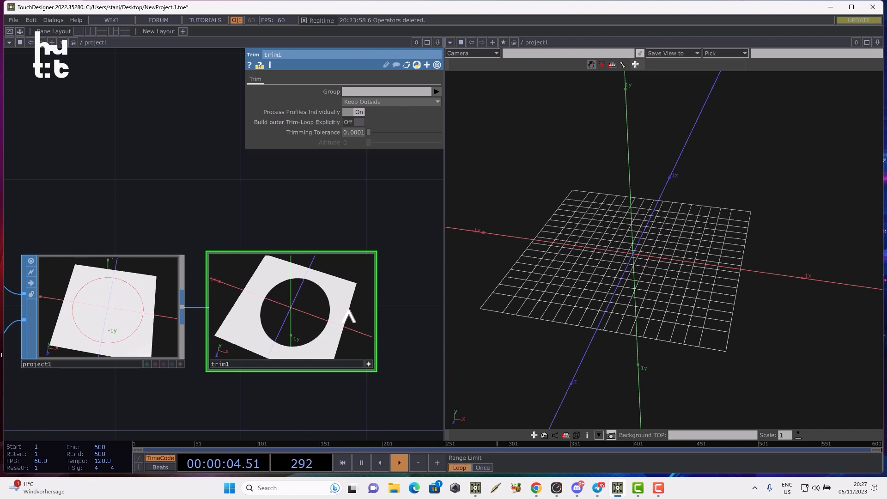
click(102, 308)
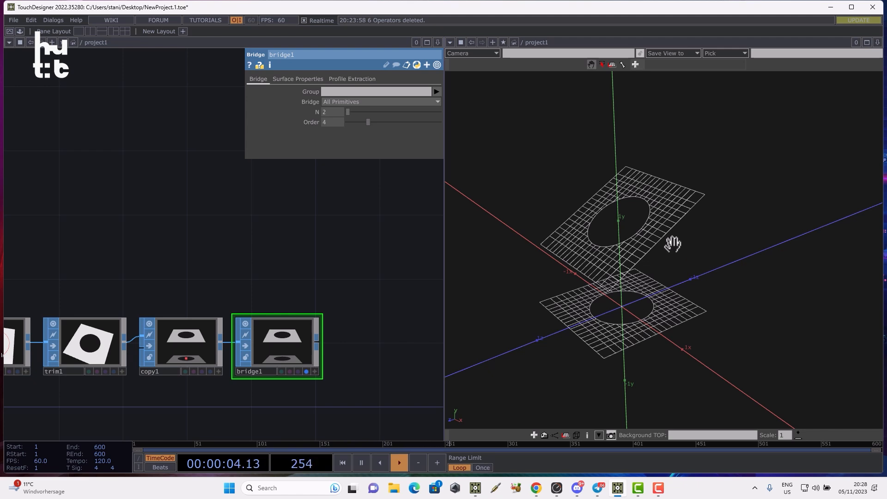
Step: Show profile numbers in the viewer and set bridge1's Group to 0.0 1.0
right_click(674, 243)
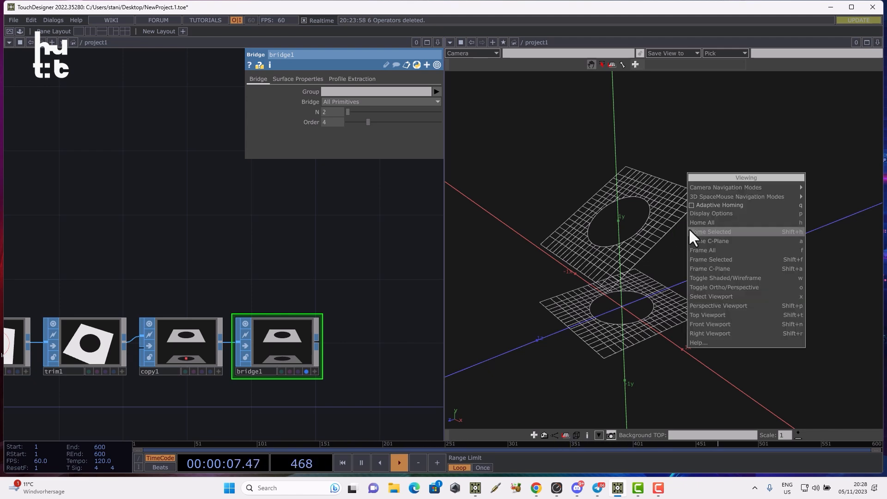
click(711, 213)
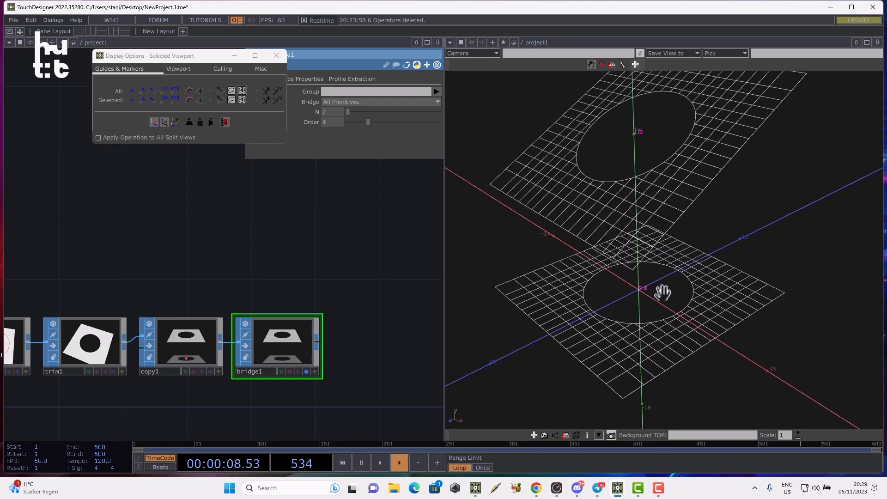
mouse_move(629, 138)
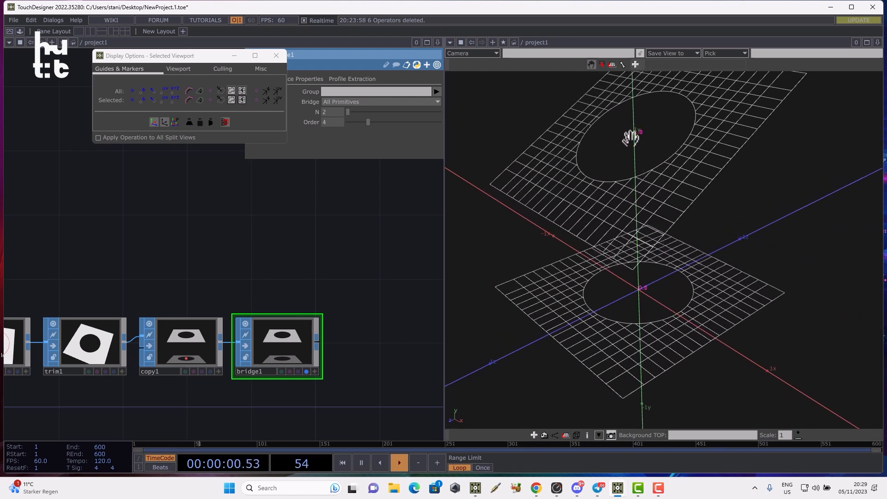
click(276, 55)
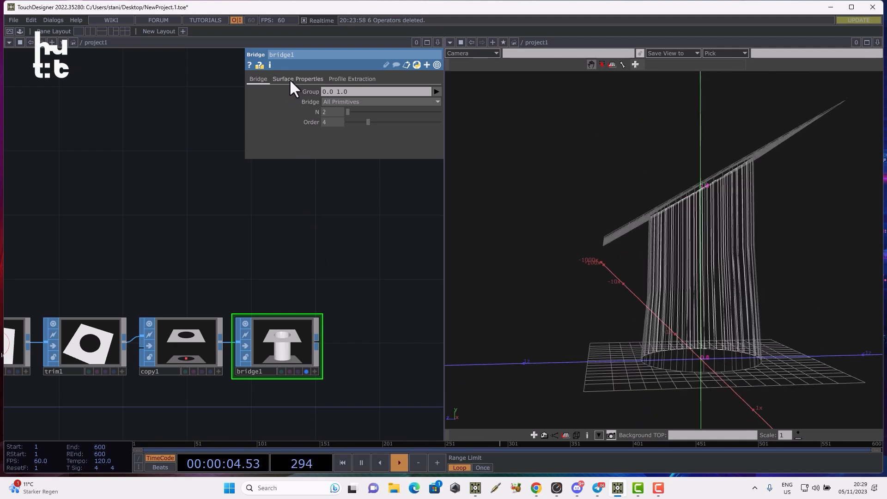
Step: Enable Use Curvature on bridge1 with Scale Tangents 0.1 and Scale Curvatures 4.5, leaving Circular Arc Fillet off
click(297, 79)
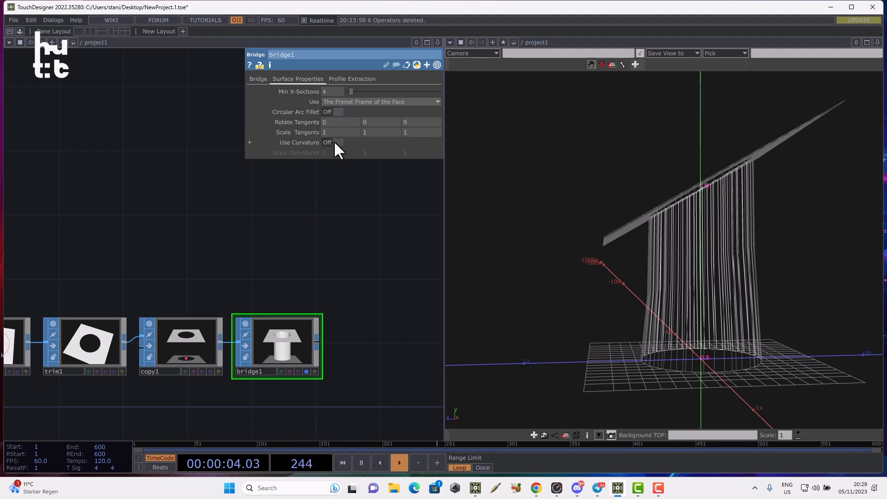
click(333, 143)
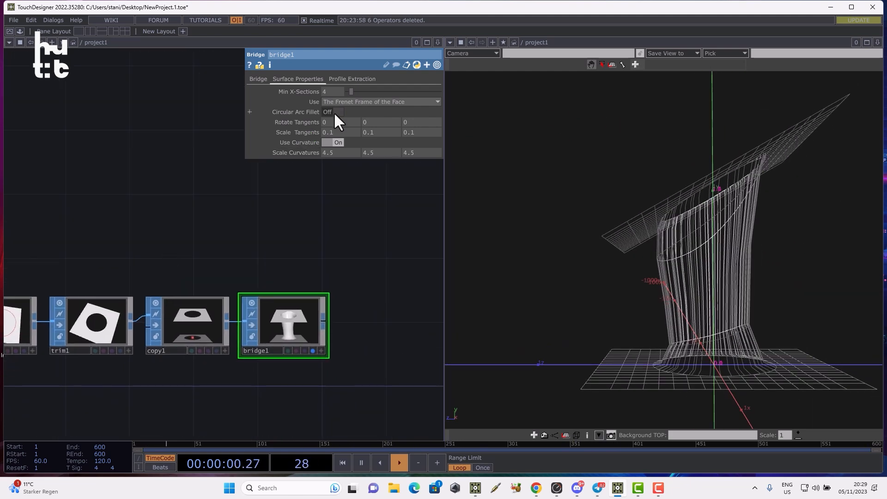
click(334, 111)
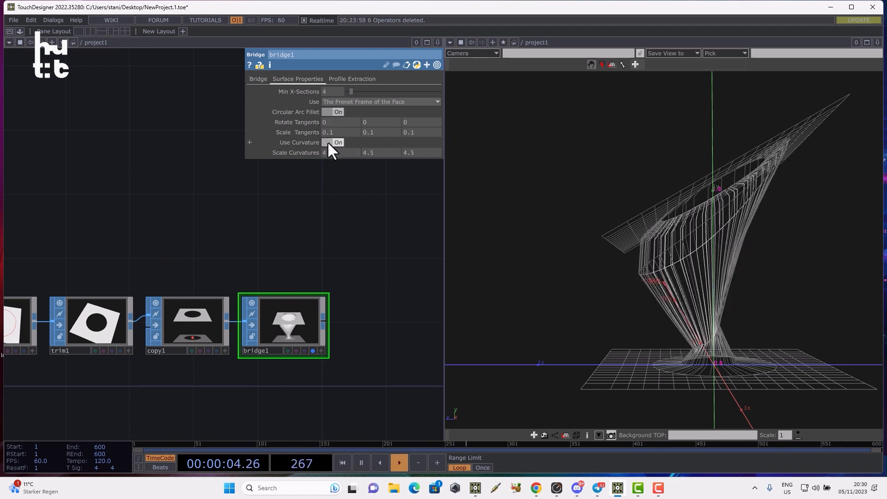
click(333, 112)
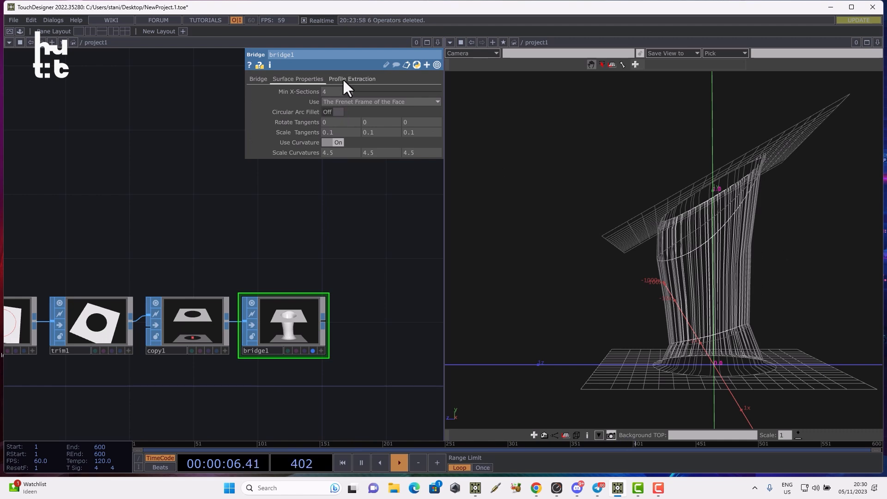
click(351, 79)
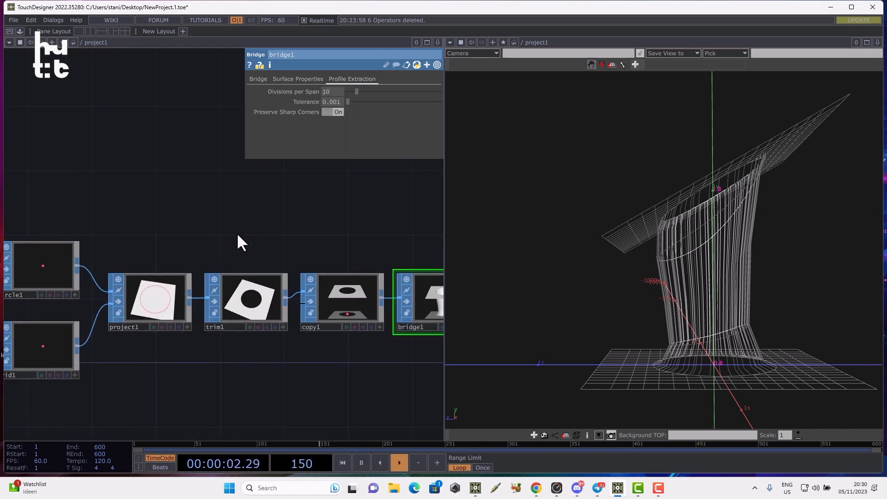
click(339, 299)
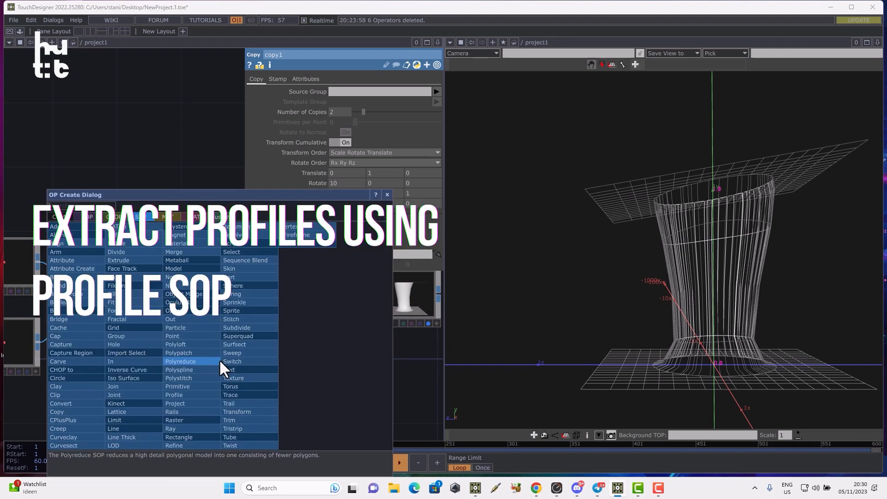
mouse_move(174, 394)
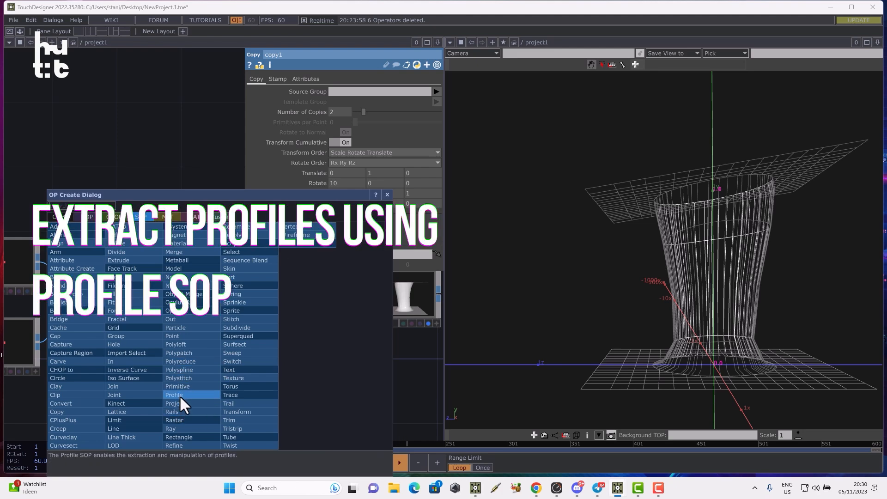
Step: Add a Profile SOP extracting group 0.0 with 16 divisions per span, 0.01 tolerance and Method Extract
click(173, 394)
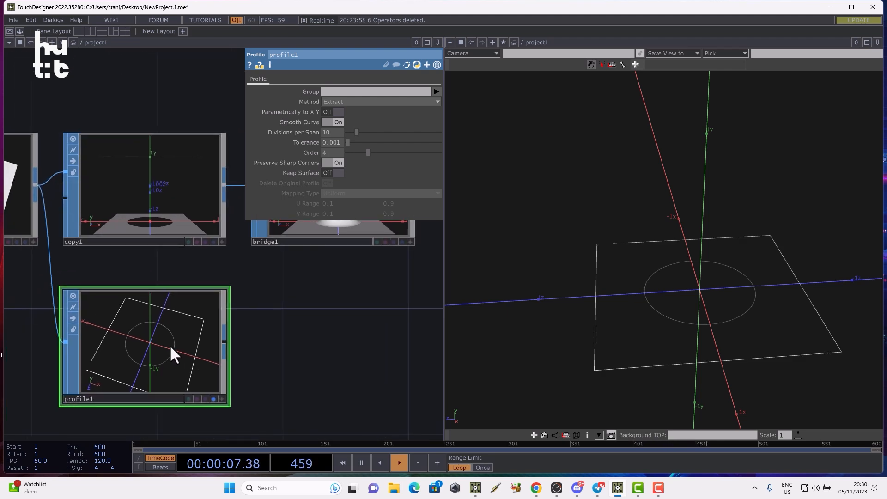
mouse_move(344, 104)
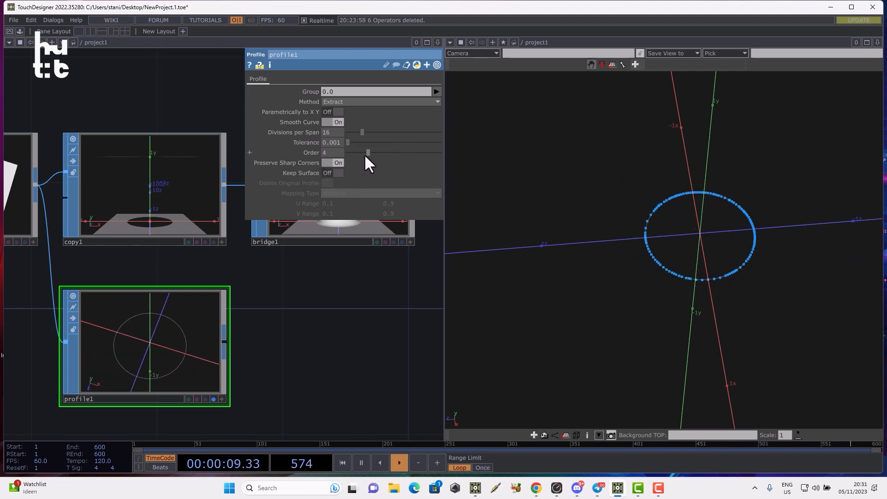
drag(348, 142, 355, 143)
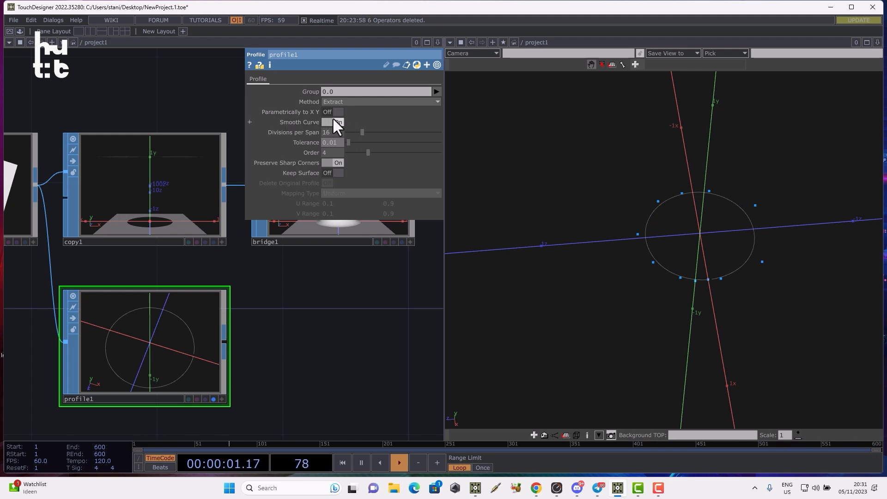
click(338, 112)
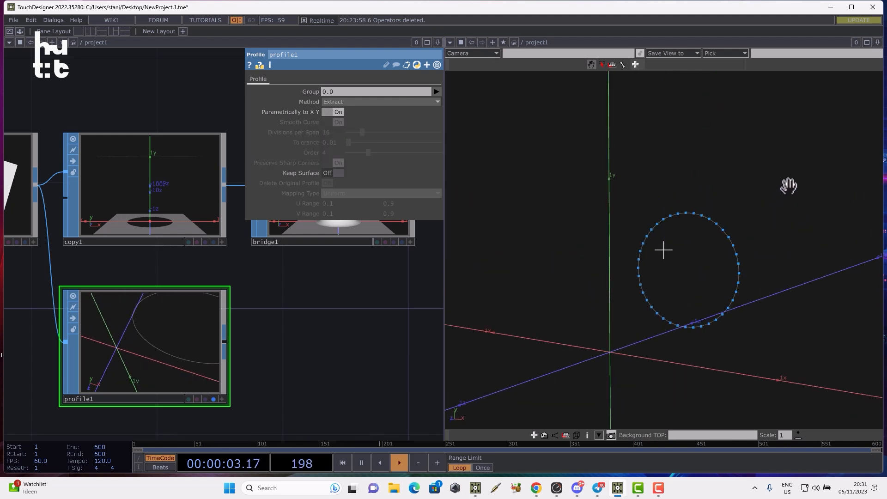
click(436, 102)
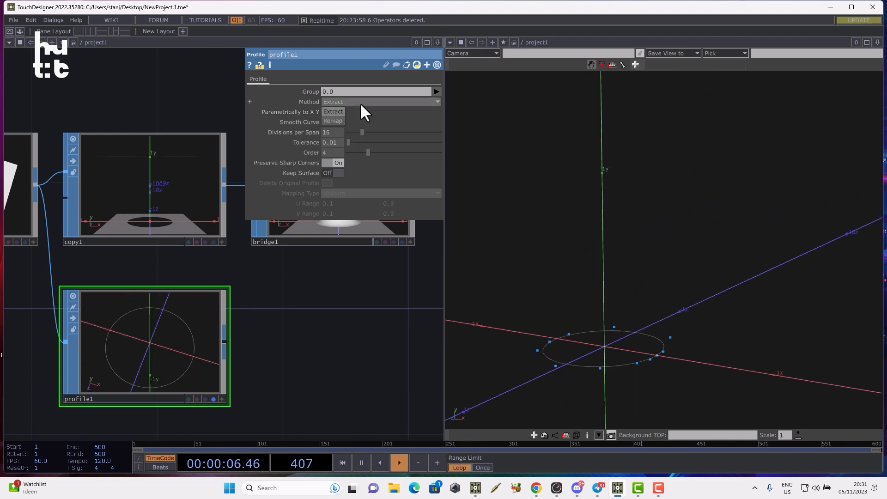
click(332, 120)
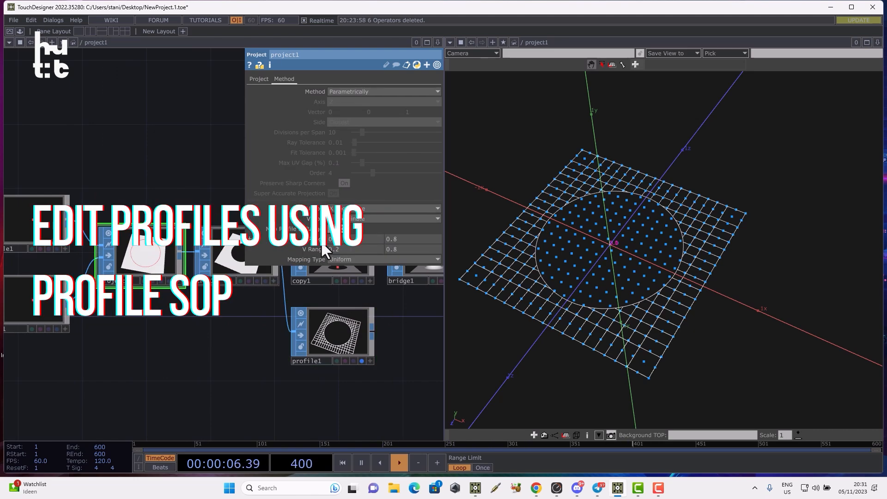
Step: Select project1 to show its parameters with Method Parametrically
click(267, 345)
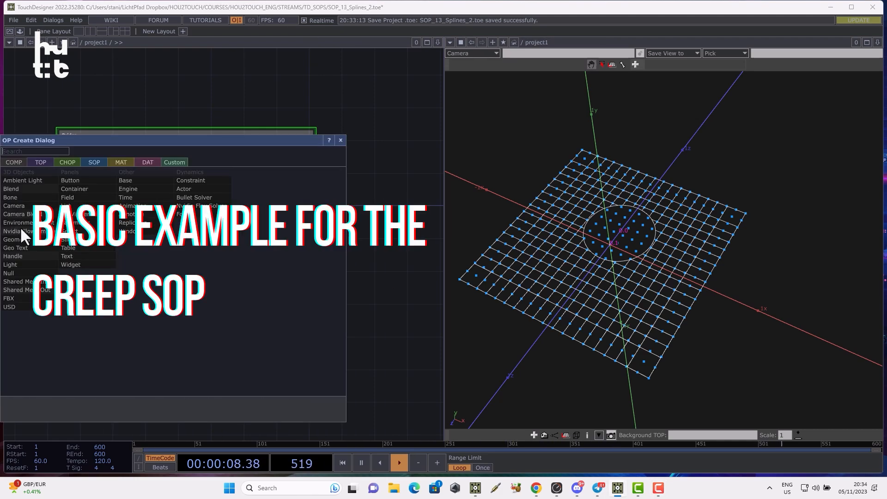
Step: Create a Grid SOP and a Sphere SOP, both with Primitive Type NURBS
click(93, 162)
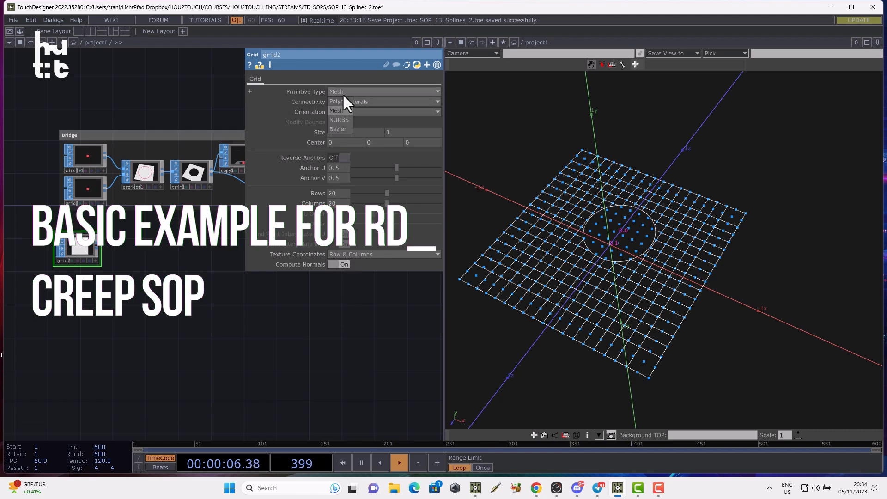
click(338, 119)
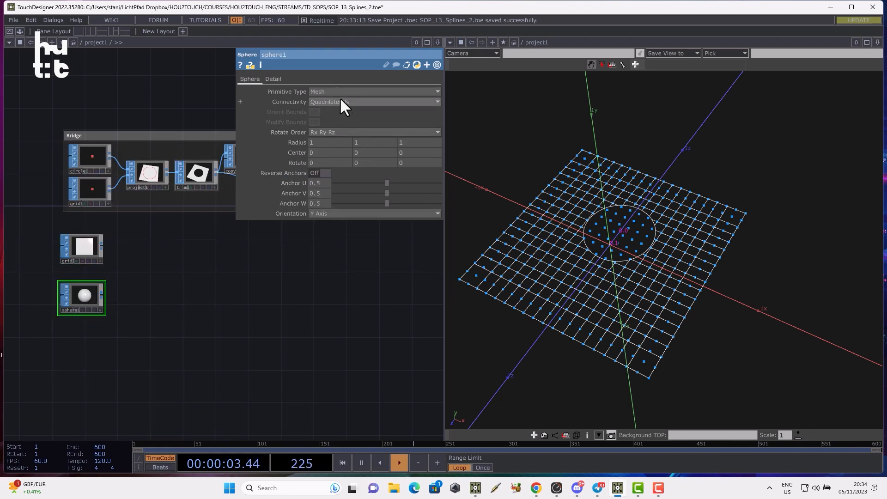
click(374, 102)
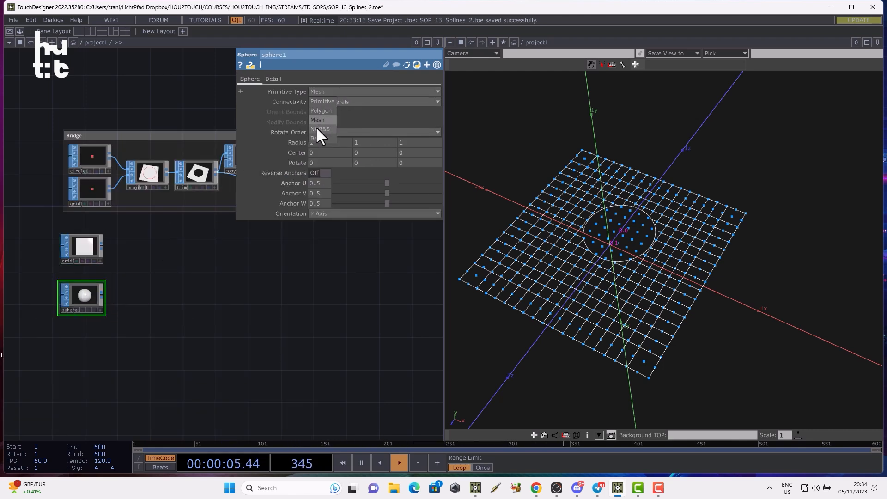
click(320, 130)
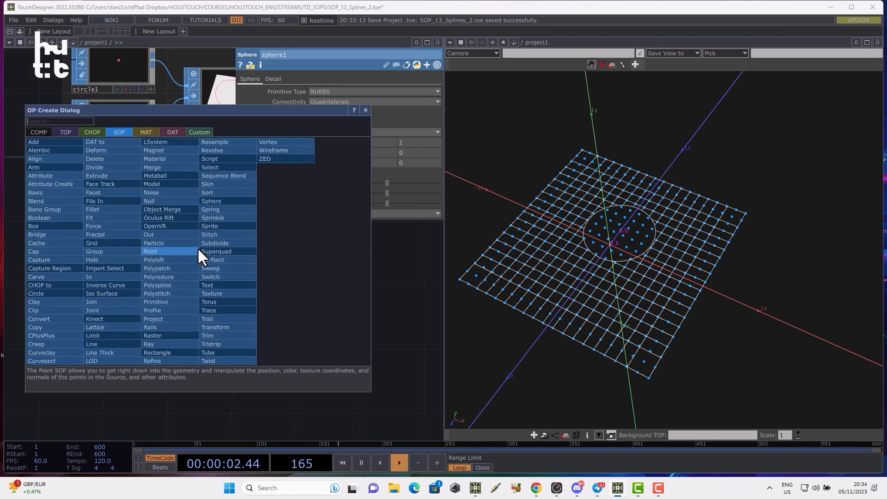
Step: Add a Creep SOP wrapping the grid onto the sphere, with the grid on XY at size 0.9
text(cr)
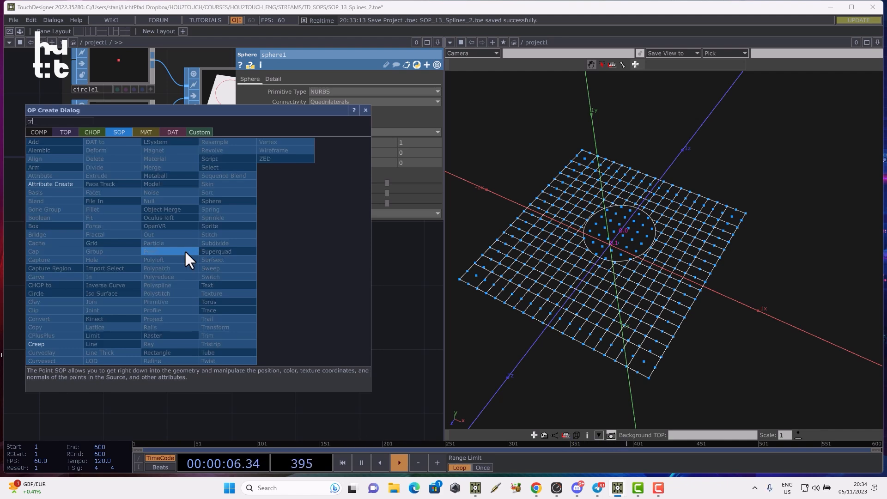
click(36, 344)
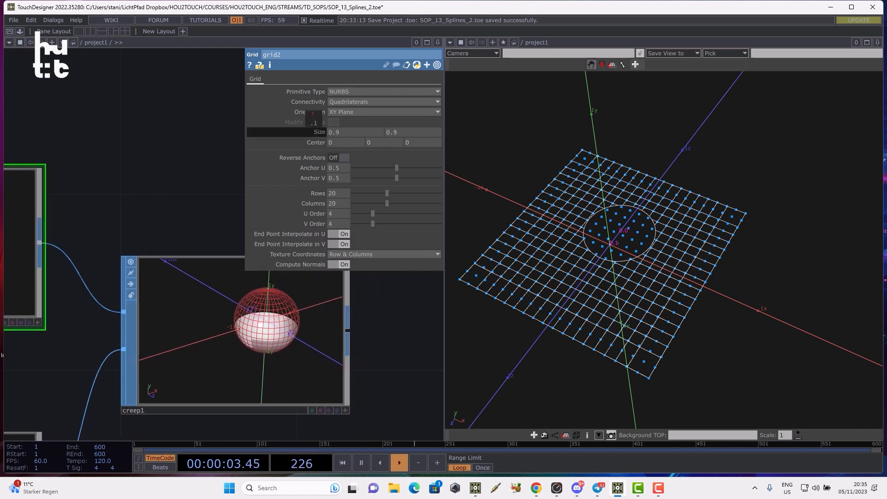
click(238, 331)
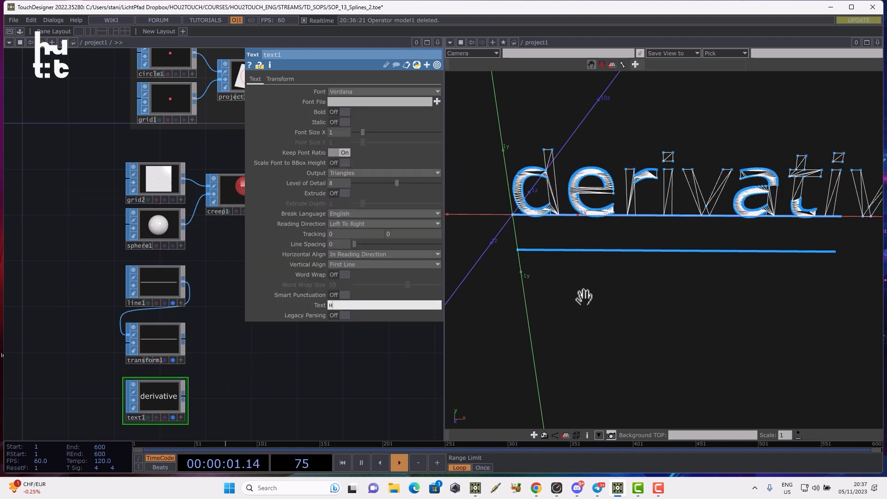
Step: Set the Text SOP to read HOU2TOUCH in bold at font size 0.49
text(HOU2)
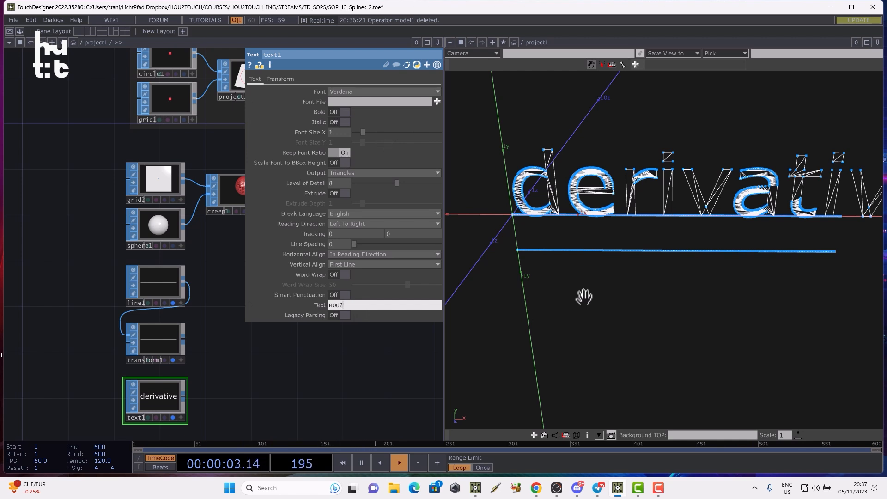
text(TOUCH)
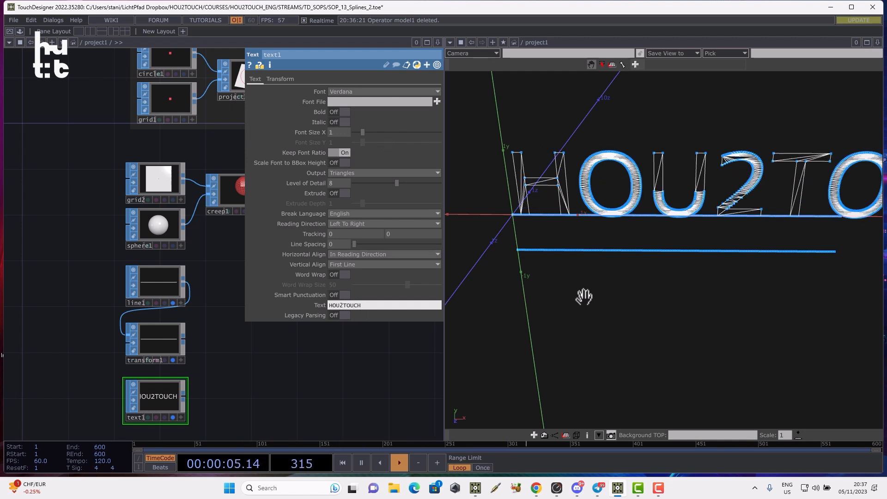
click(344, 112)
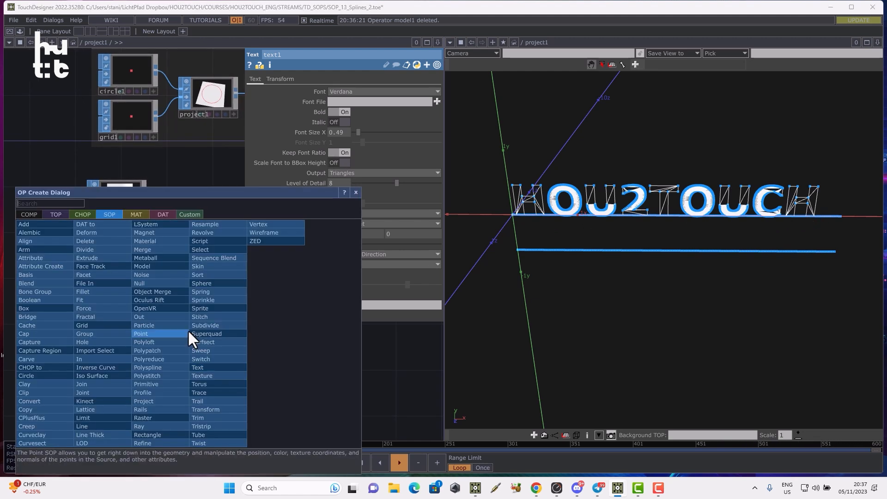
mouse_move(163, 291)
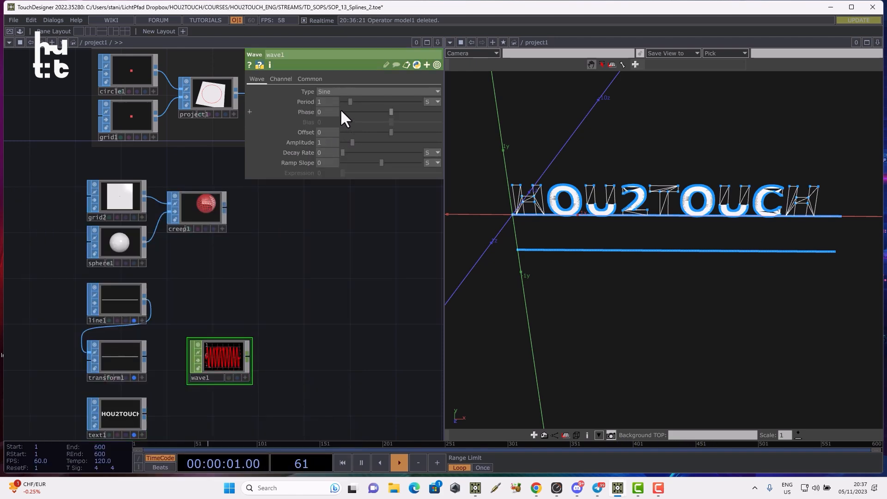
Step: Review the Wave CHOP's Channel and Wave settings before duplicating it as wave2 with period 5.52
click(281, 78)
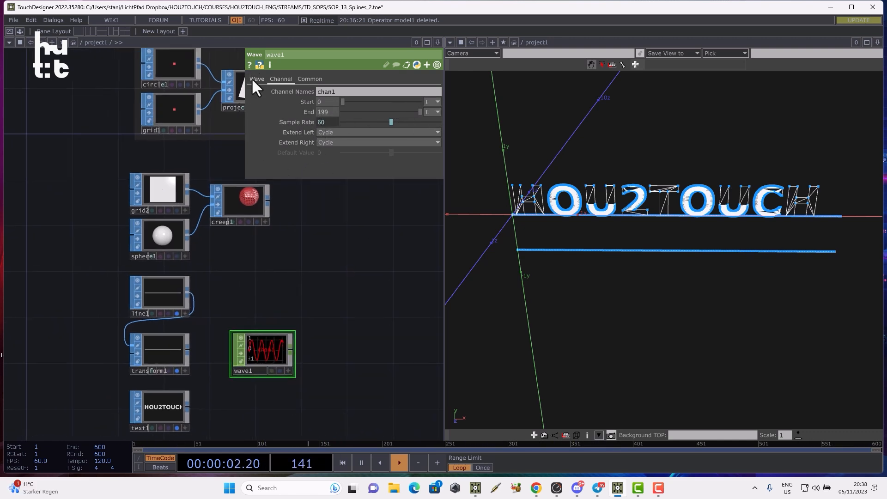
click(256, 79)
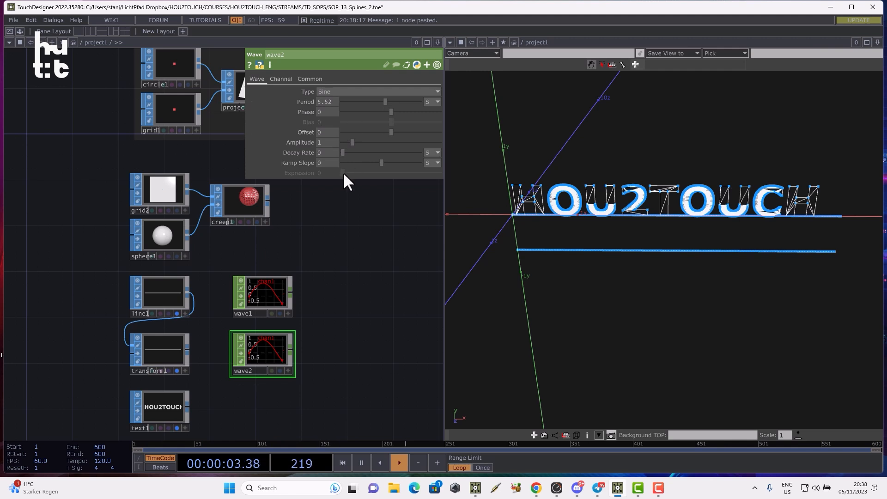
mouse_move(389, 110)
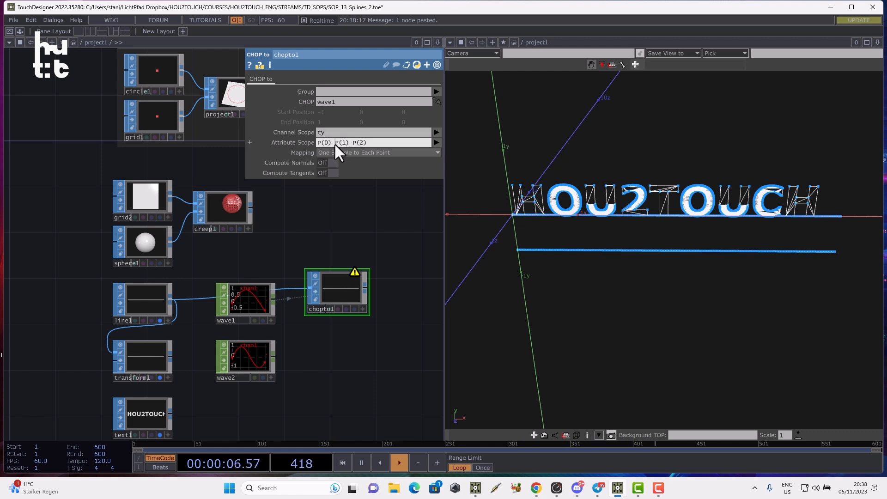
Step: Set the CHOP to SOP attribute scope so the wave drives only the ty position component
click(324, 142)
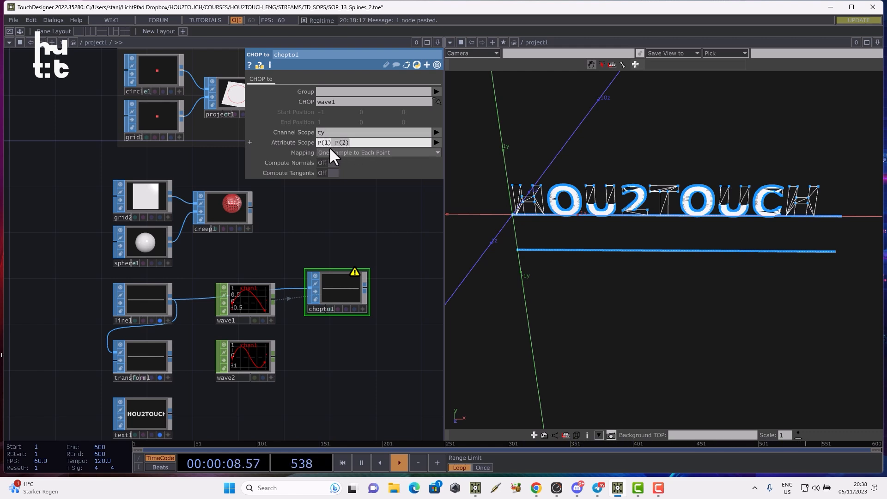
click(245, 303)
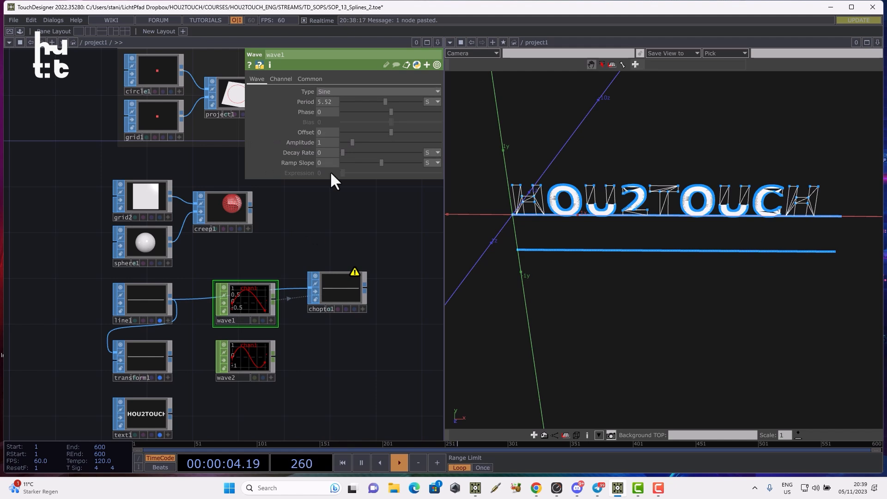
Step: Check wave1 and wave2 channel names are ty and merge both CHOP to SOP curves
click(281, 78)
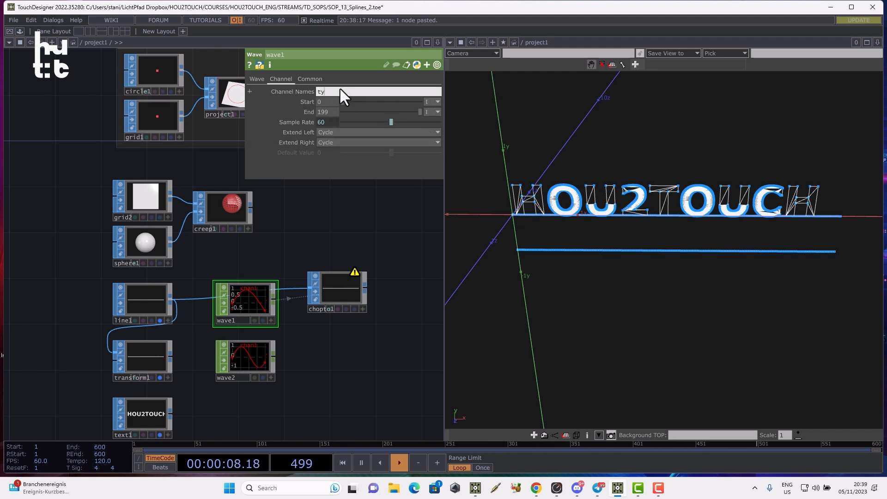
click(245, 360)
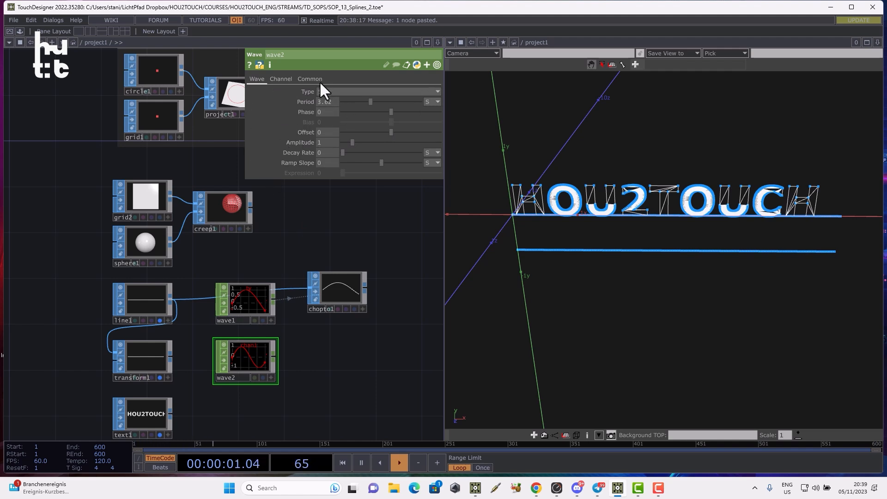
click(281, 79)
text(ty)
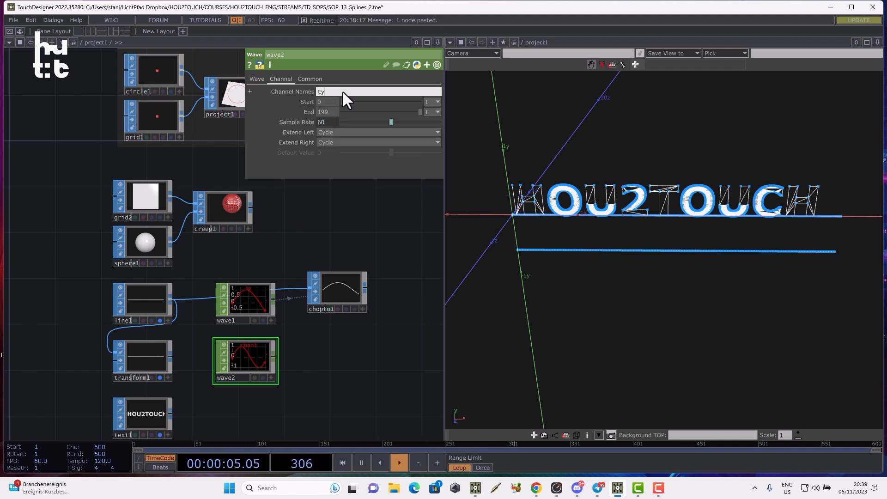
click(337, 291)
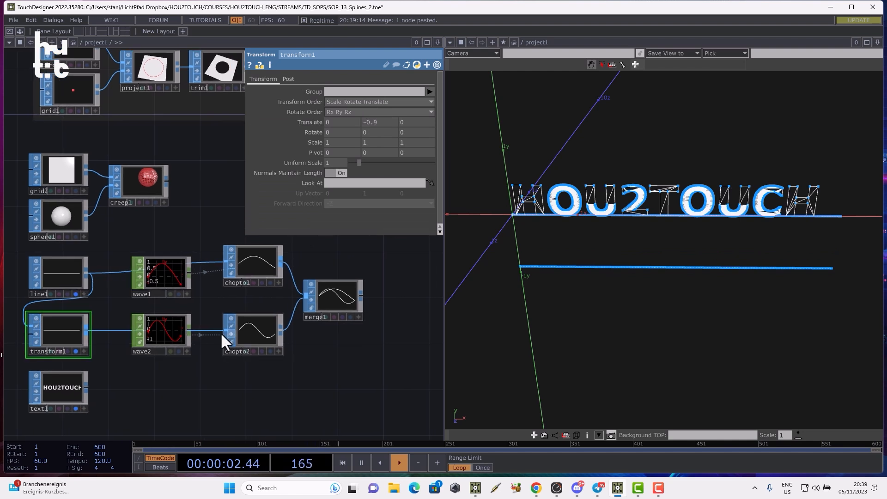
Step: Verify line1 feeds chopto2 directly and chopto2 uses wave2 with channel scope ty
click(161, 333)
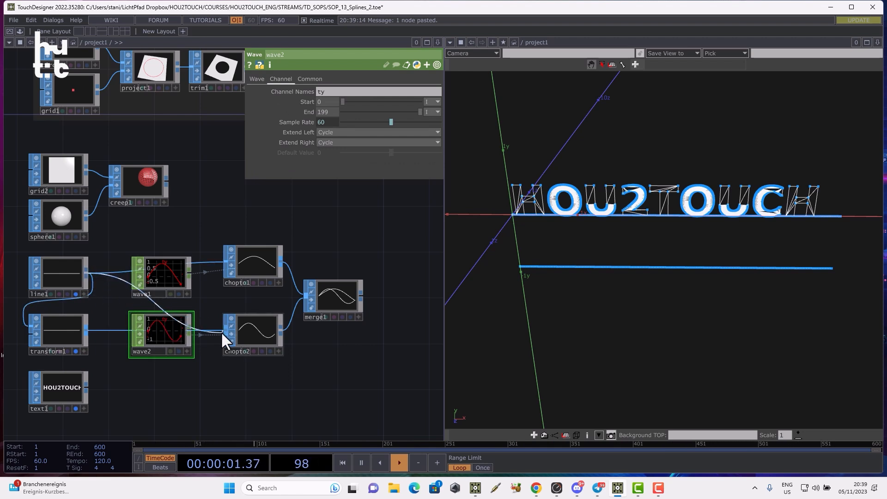
click(58, 334)
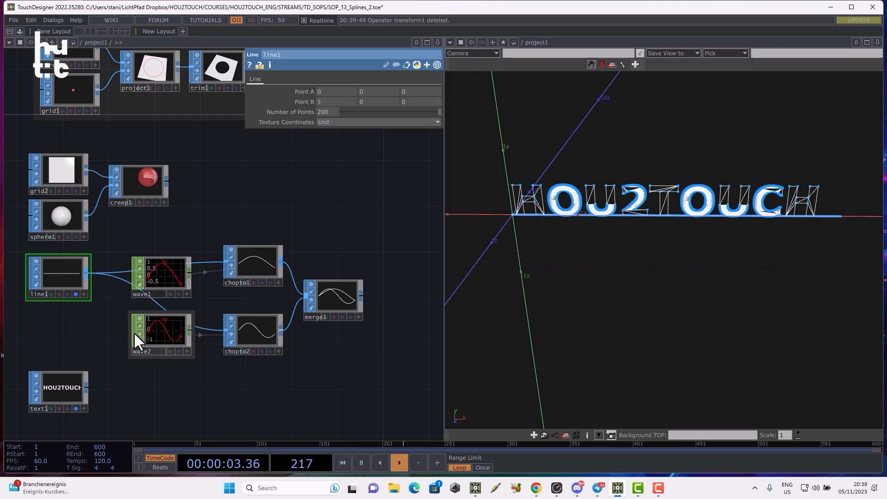
click(160, 333)
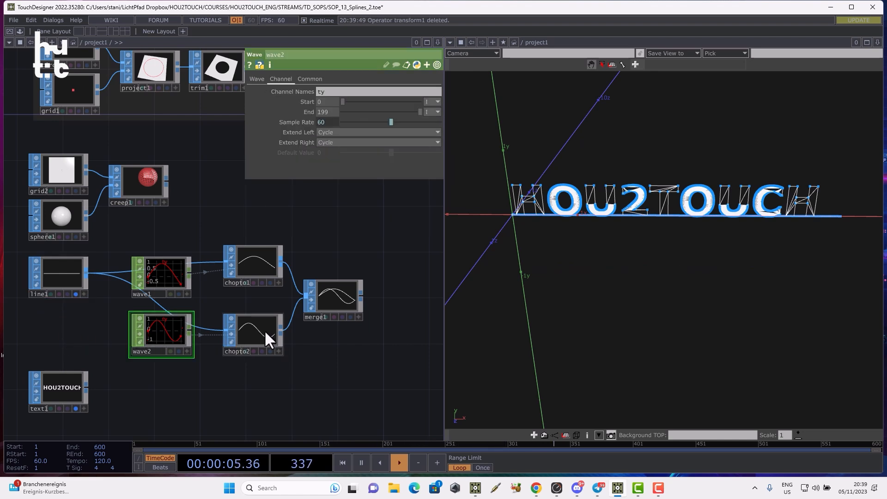
click(252, 334)
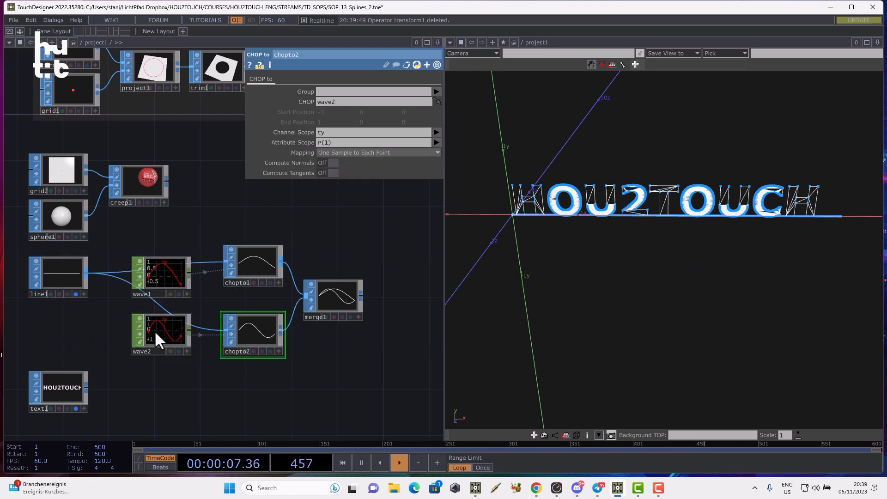
click(161, 334)
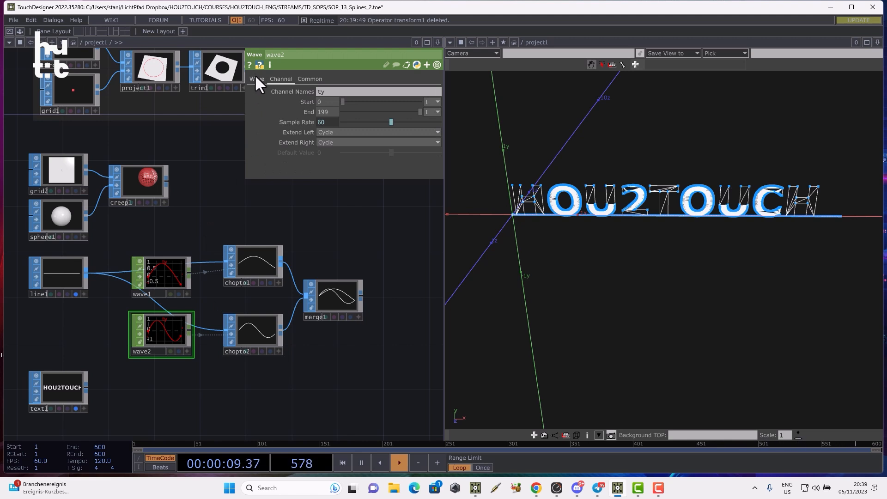
click(256, 79)
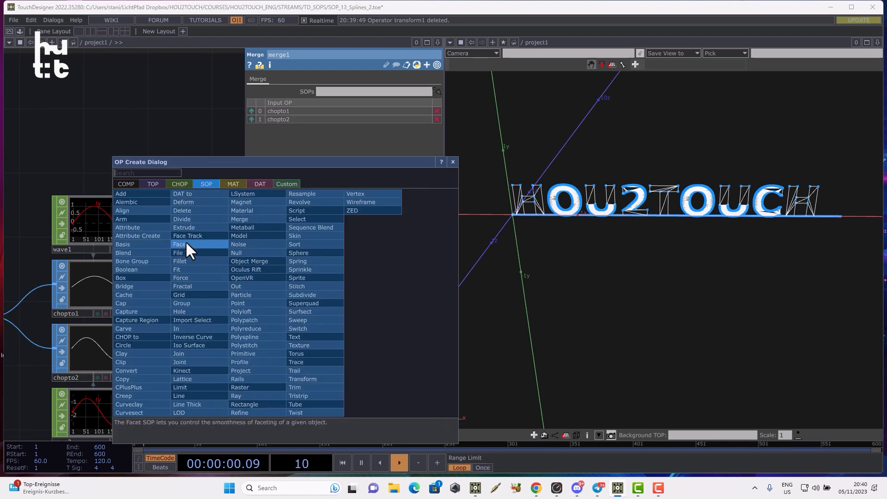
Step: Add a Convert SOP after merge1 and choose how the merged curves are converted
click(125, 370)
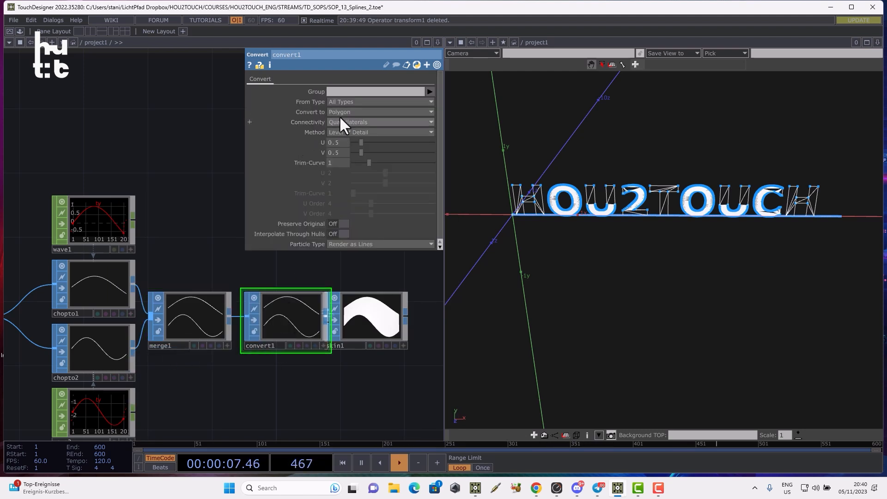
click(378, 112)
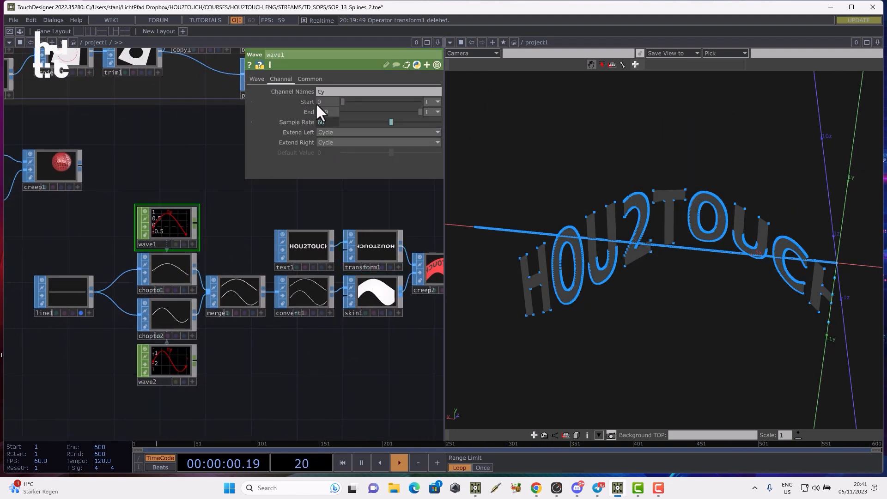
Step: Set wave1's Phase to absTime.seconds*.1 so it animates over time
click(256, 79)
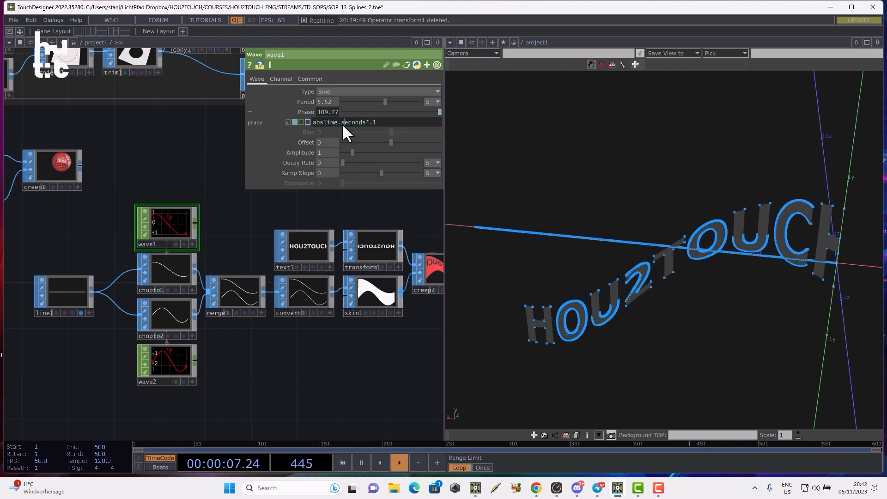
click(166, 364)
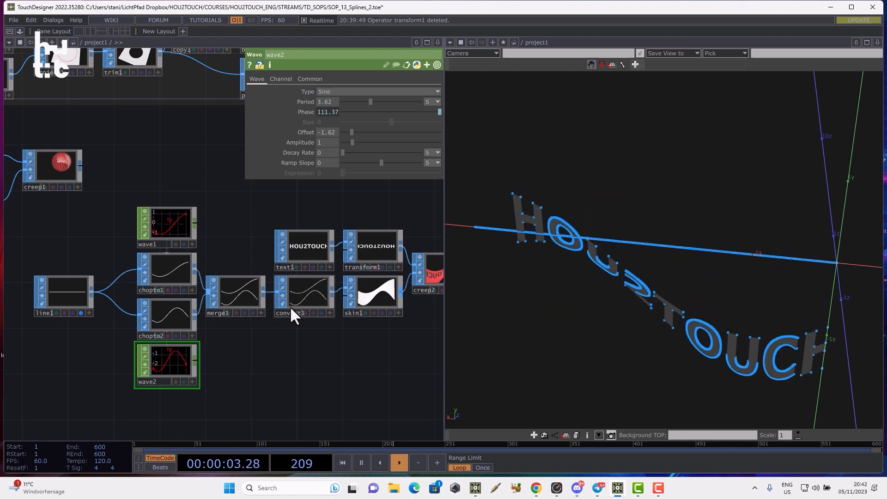
Step: Return to wave1 and lower its Amplitude
click(167, 226)
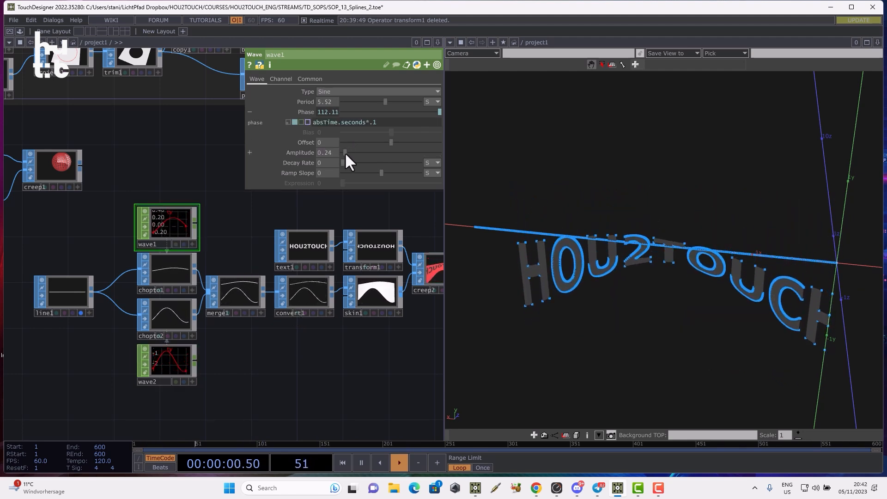
click(166, 364)
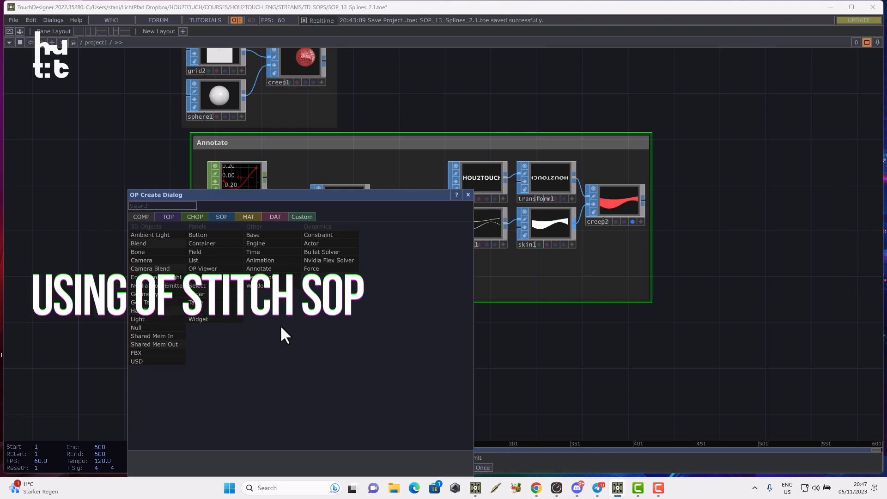
mouse_move(193, 261)
text(st)
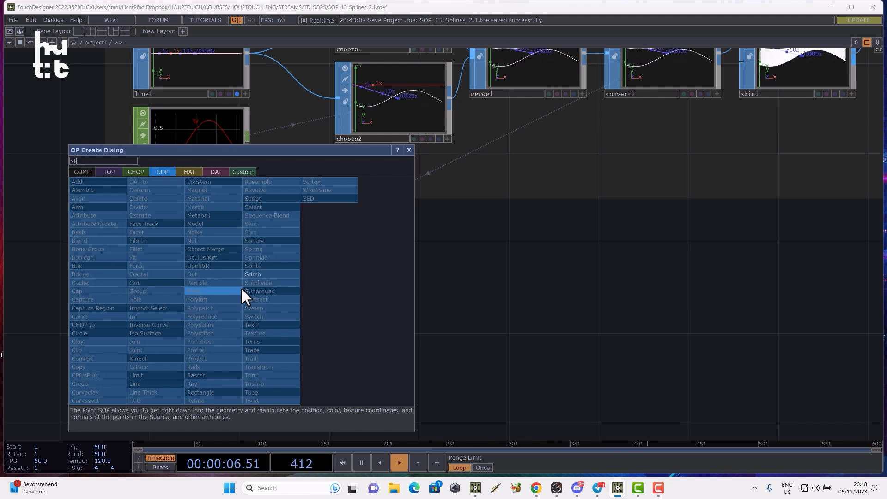
Step: Add a Stitch SOP from the OP Create Dialog
click(253, 206)
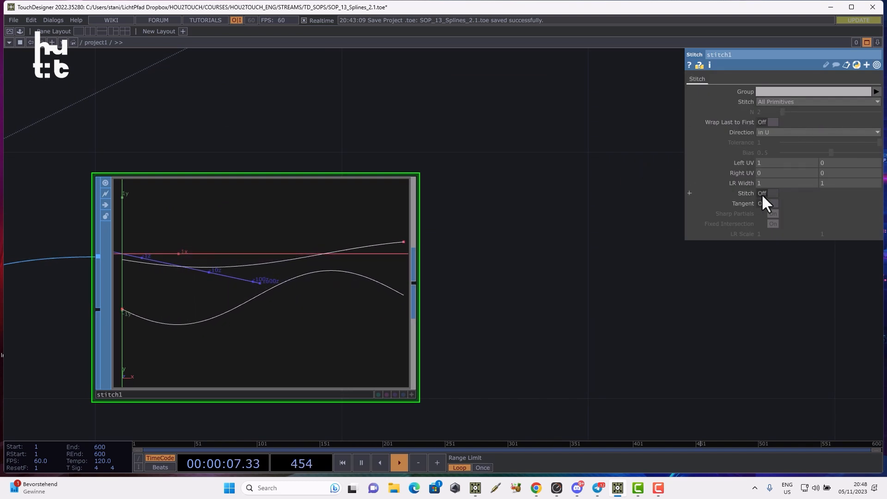
Step: Turn Stitch on in stitch1 and insert a Fit SOP into the wire from select1
click(769, 193)
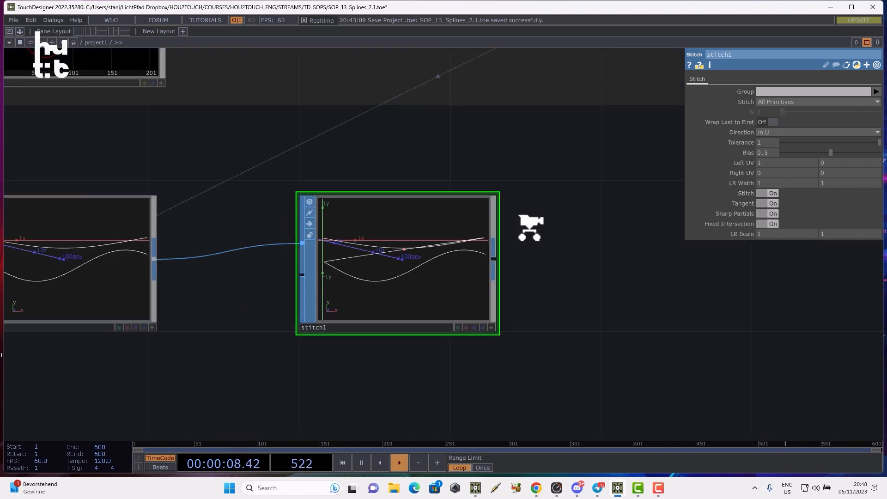
right_click(372, 237)
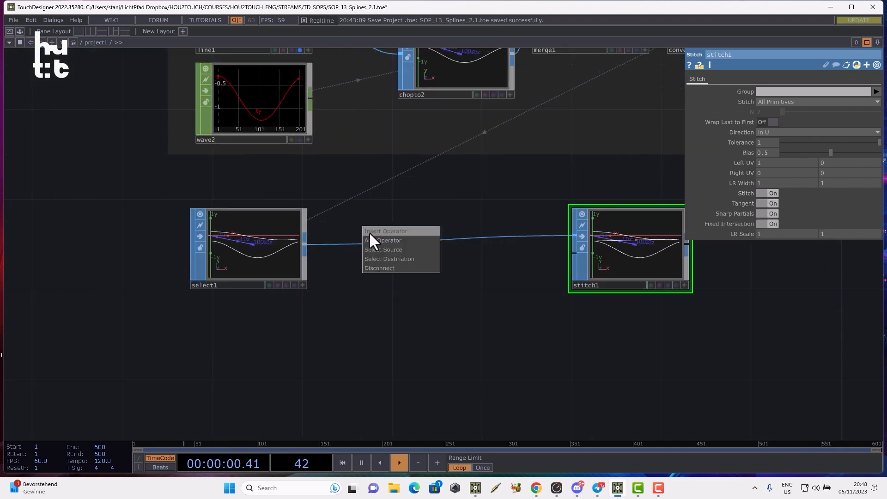
click(384, 240)
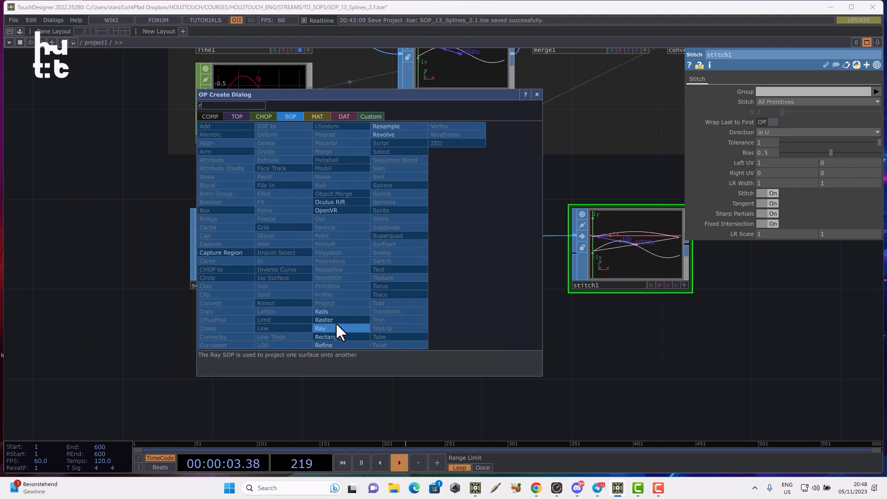
click(387, 126)
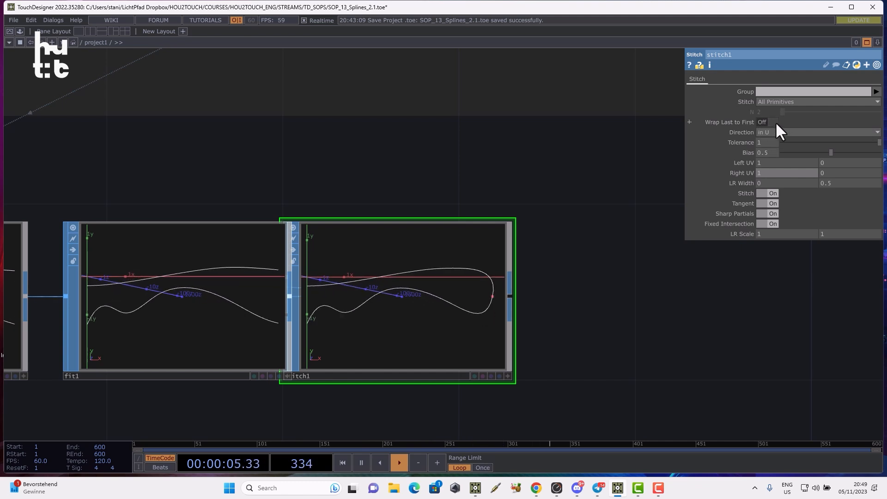
Step: Set Wrap Last to First to On in stitch1, closing the curve into a loop
click(772, 122)
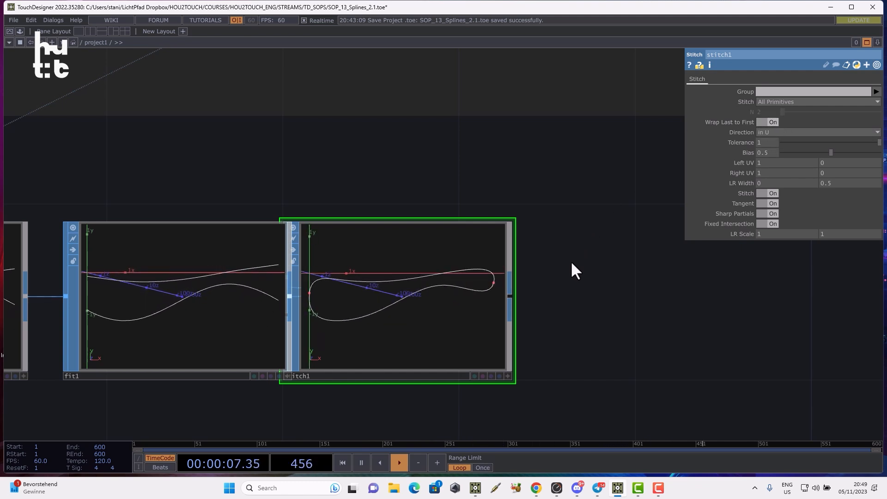